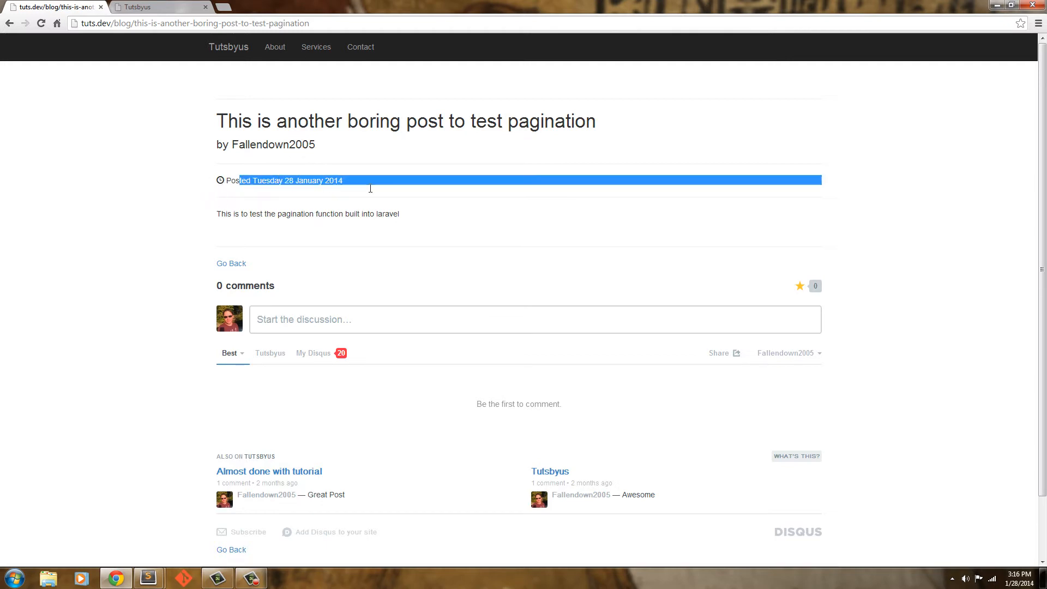
Enter the Disqus comment box on the pagination test post and review the page.
click(427, 319)
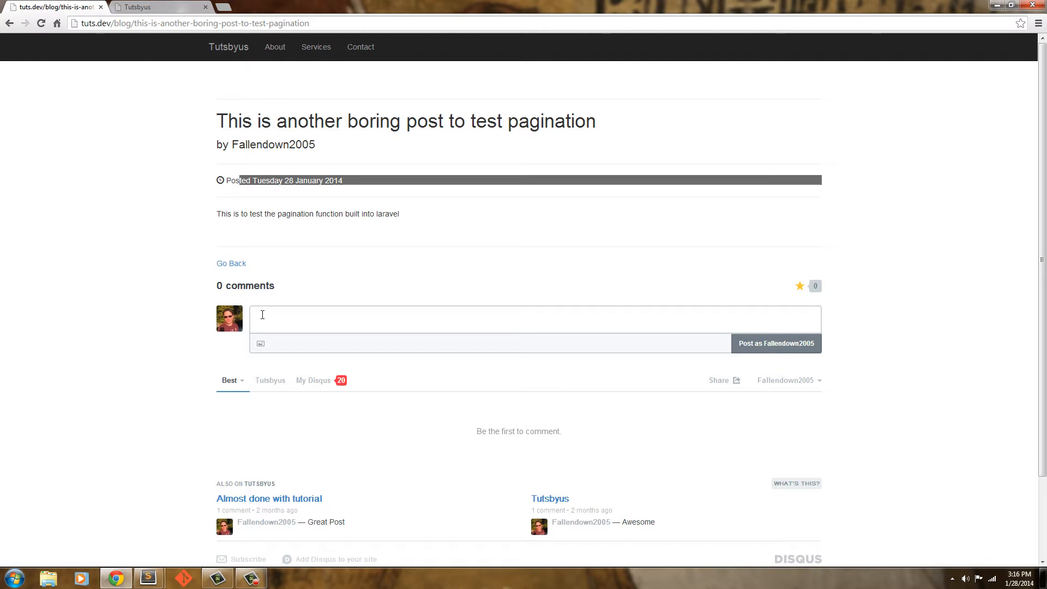
mouse_move(718, 380)
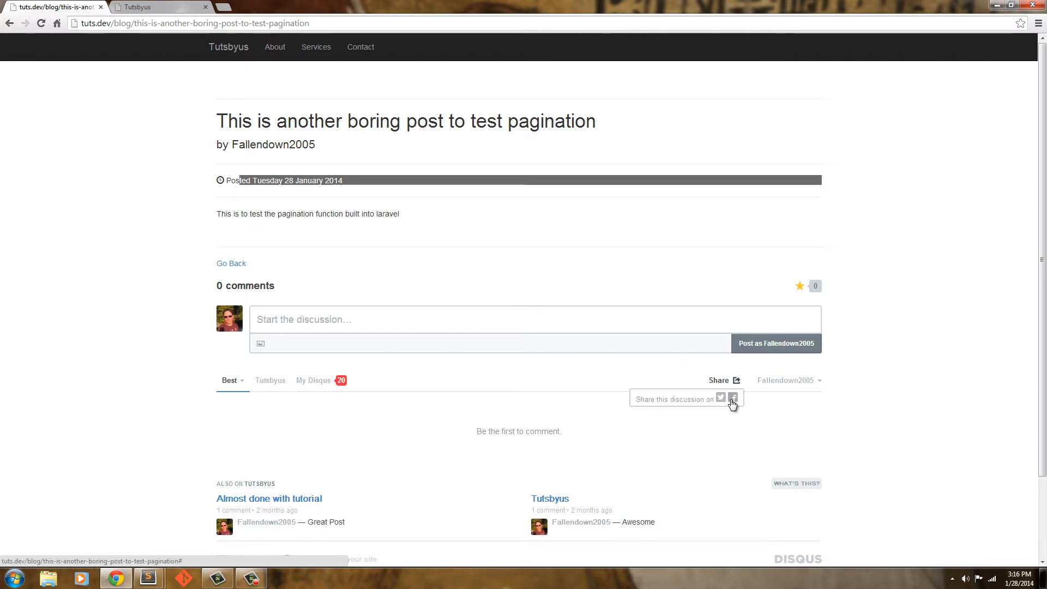
mouse_move(300, 161)
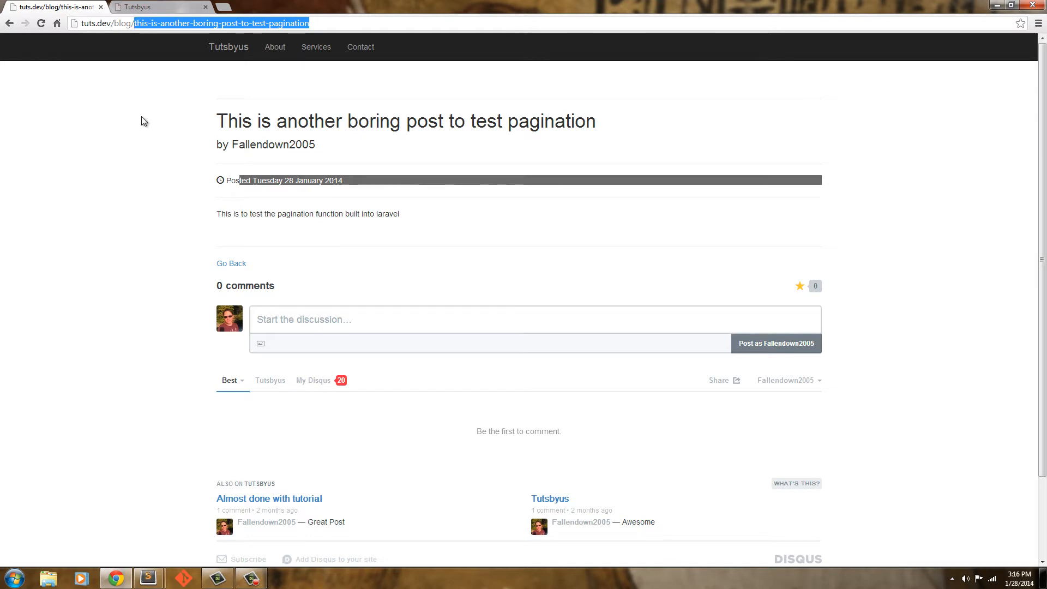
mouse_move(171, 162)
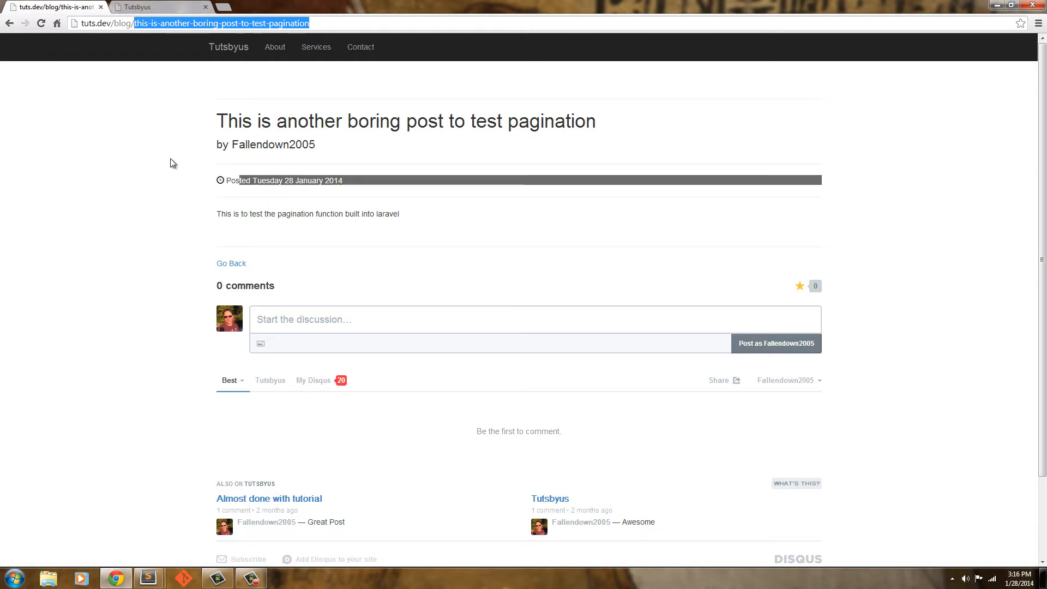
scroll(down, 3)
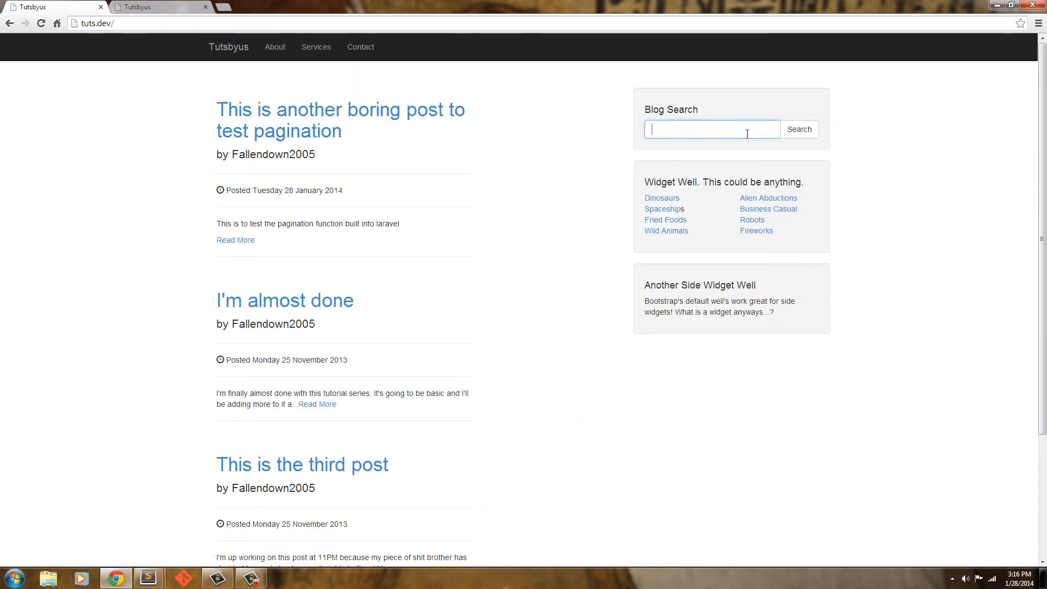
Run a blog search for 'laravel' so only the pagination test post is listed.
text(lar)
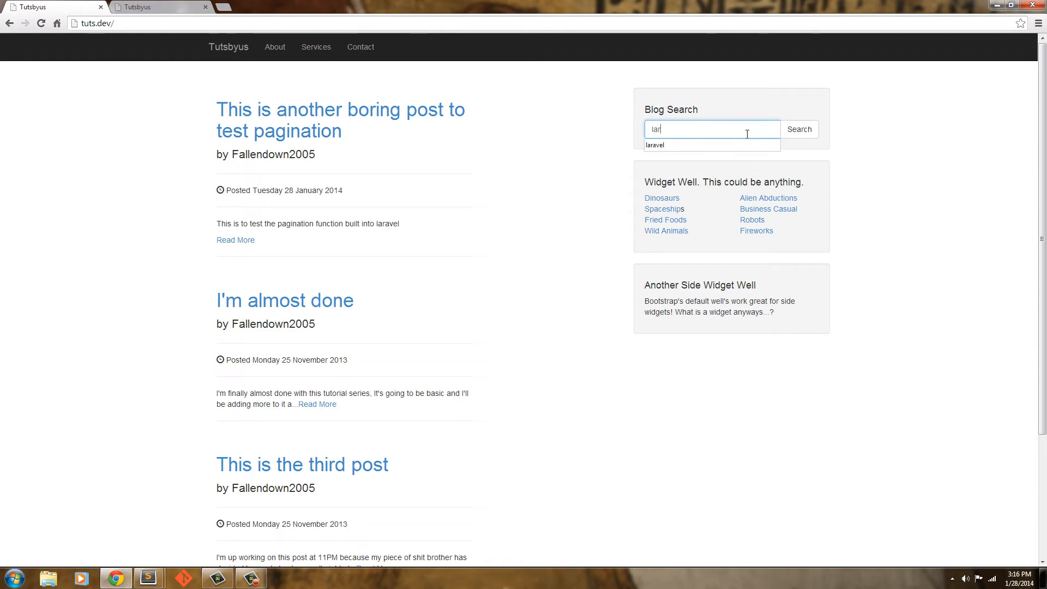
click(799, 129)
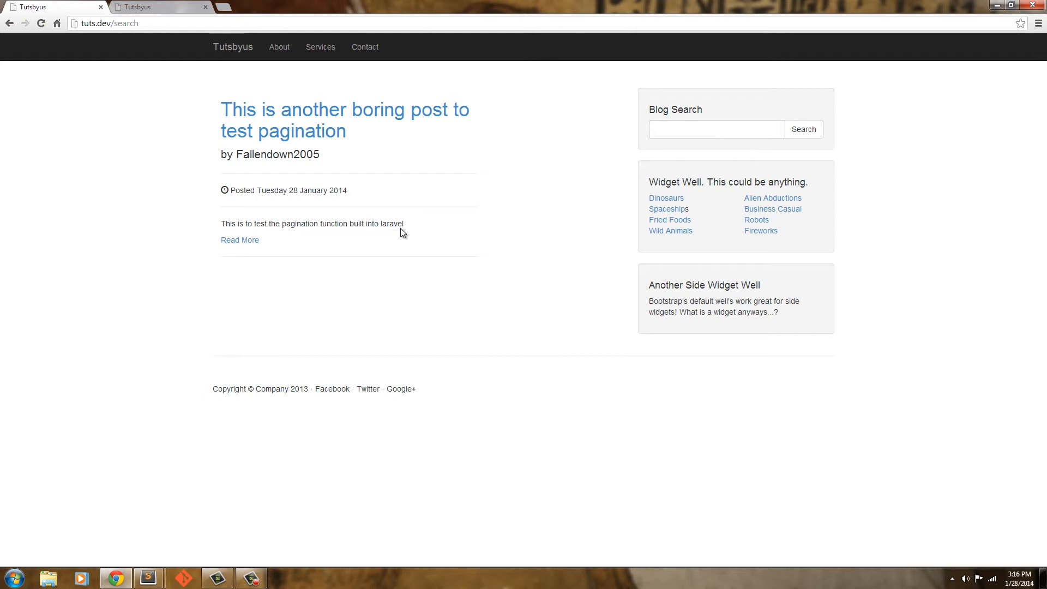
mouse_move(309, 252)
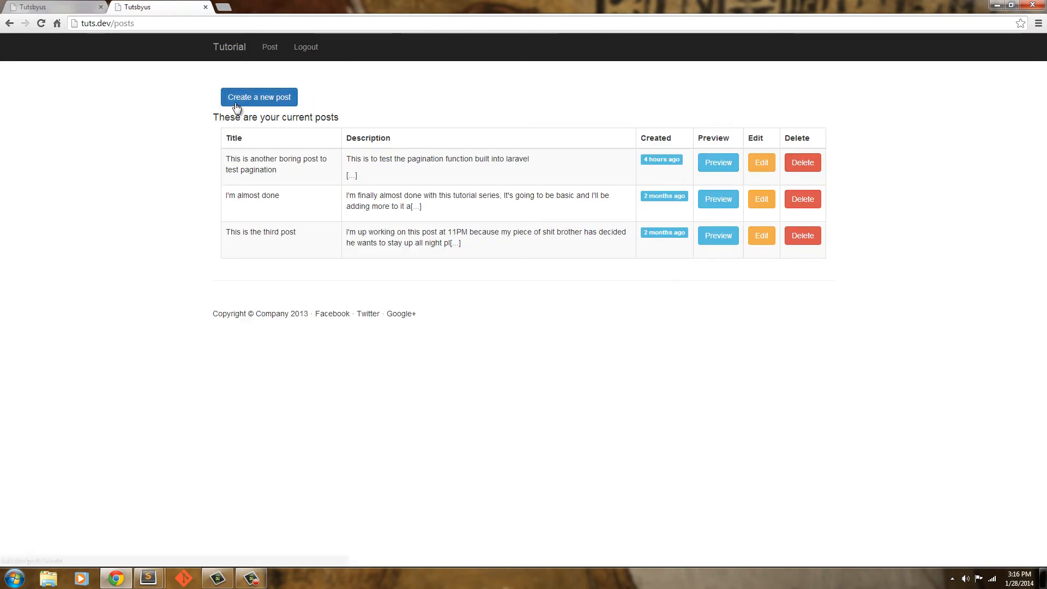
click(258, 97)
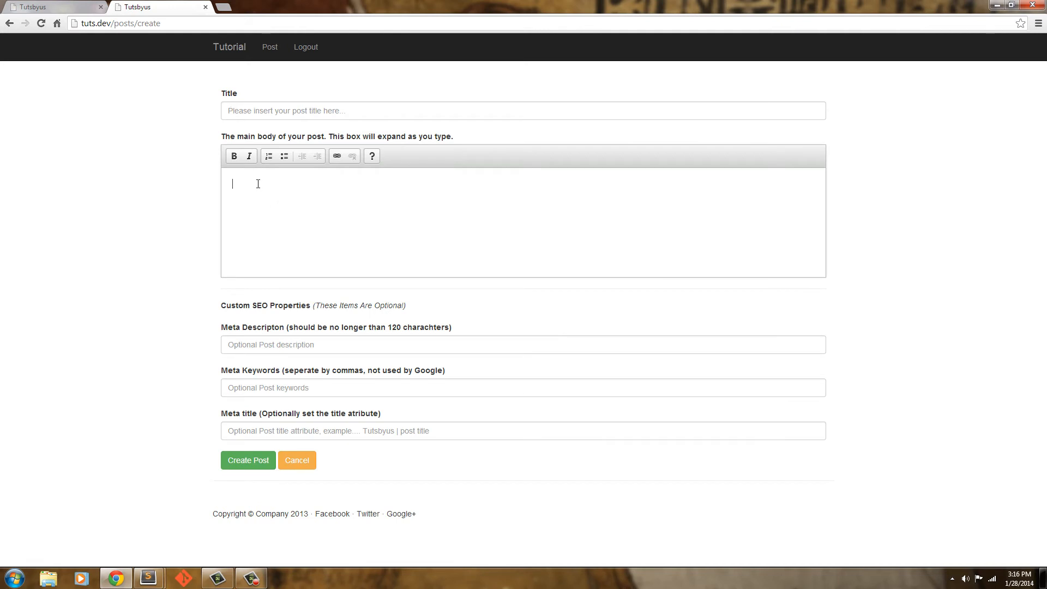
click(522, 345)
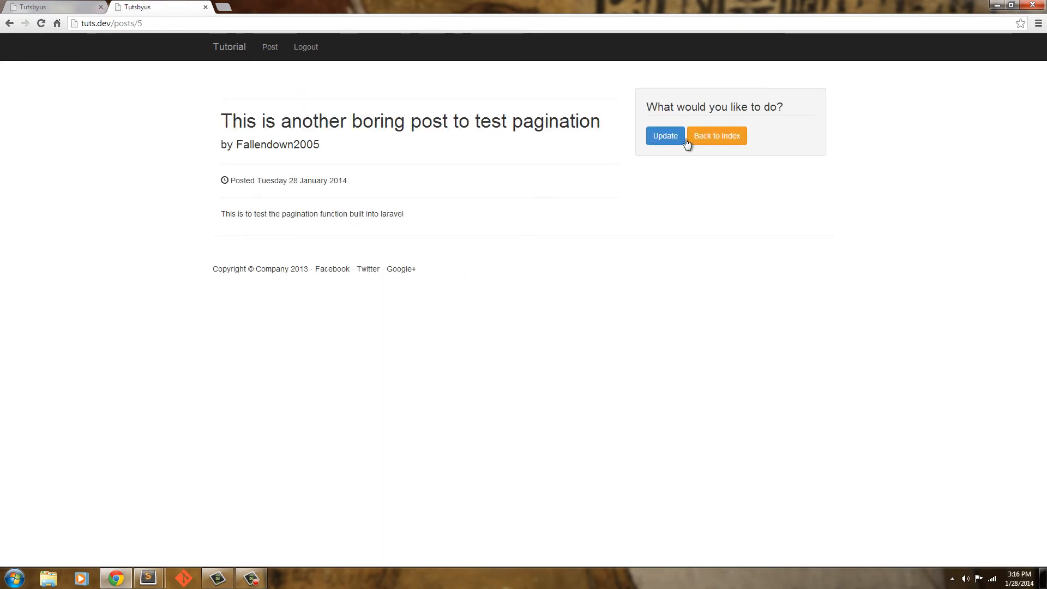
click(665, 136)
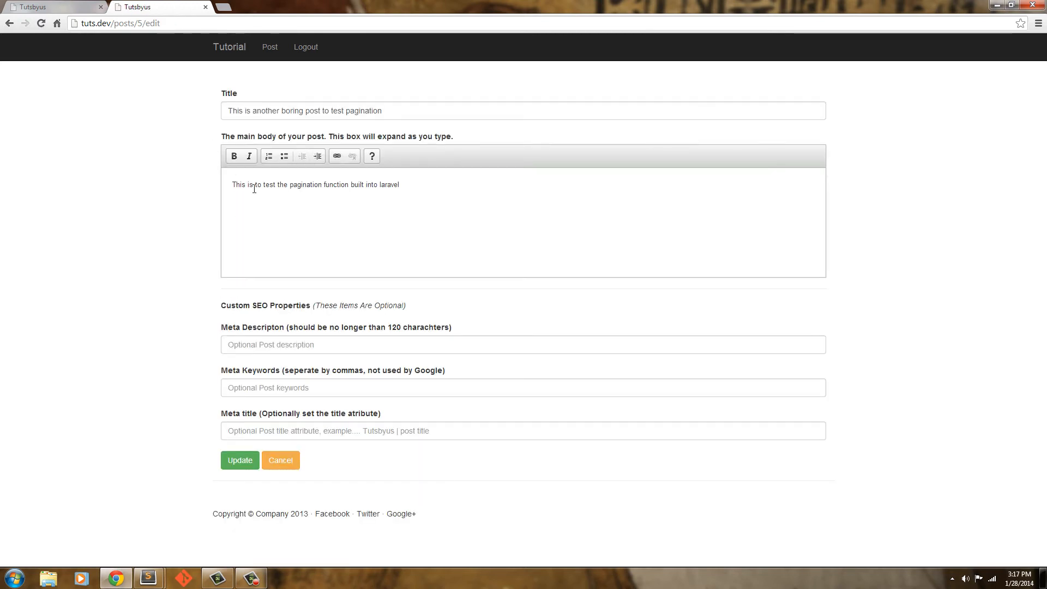
click(270, 47)
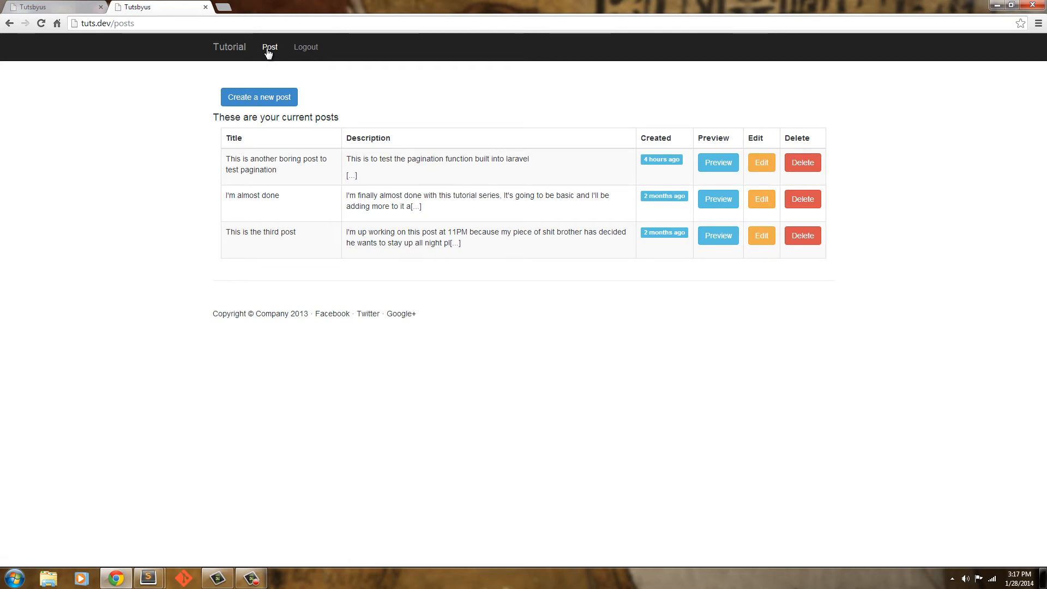
Return to the public blog home via the Tutorial brand link and reveal the page-number links.
click(229, 46)
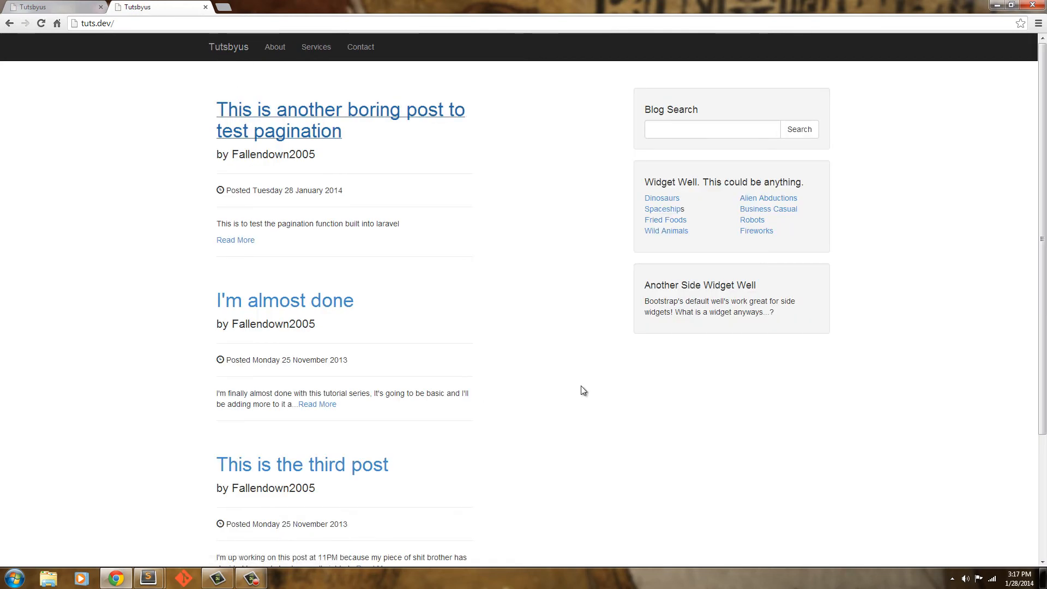
scroll(down, 3)
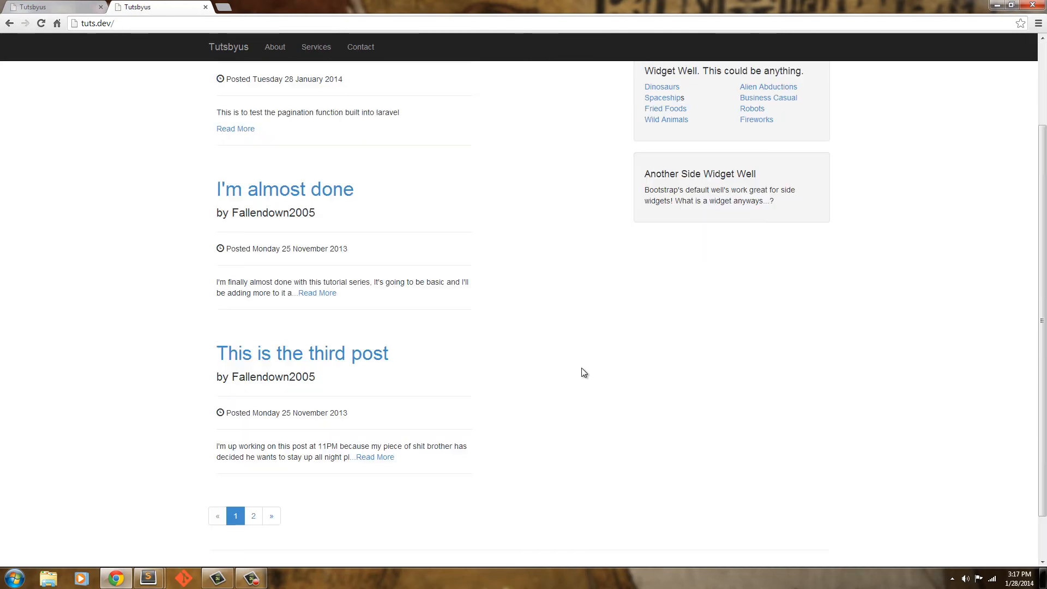